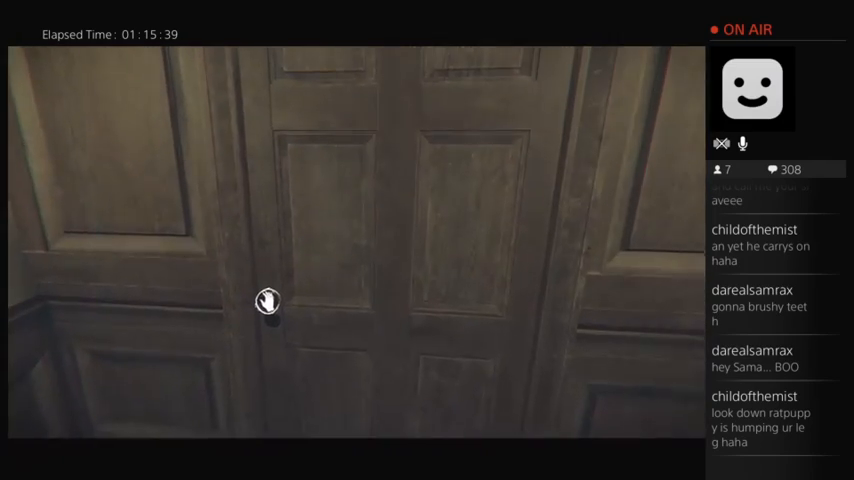
{"action": "left_click", "coordinate": [267, 301]}
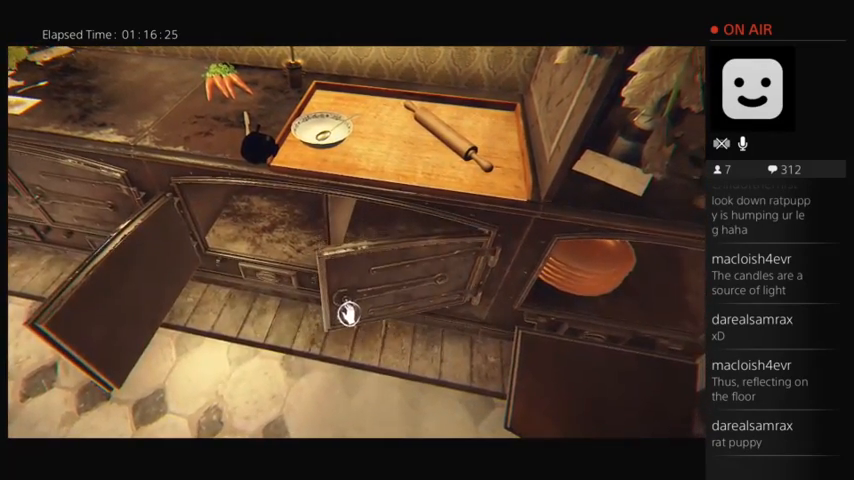
{"action": "mouse_move", "coordinate": [350, 310]}
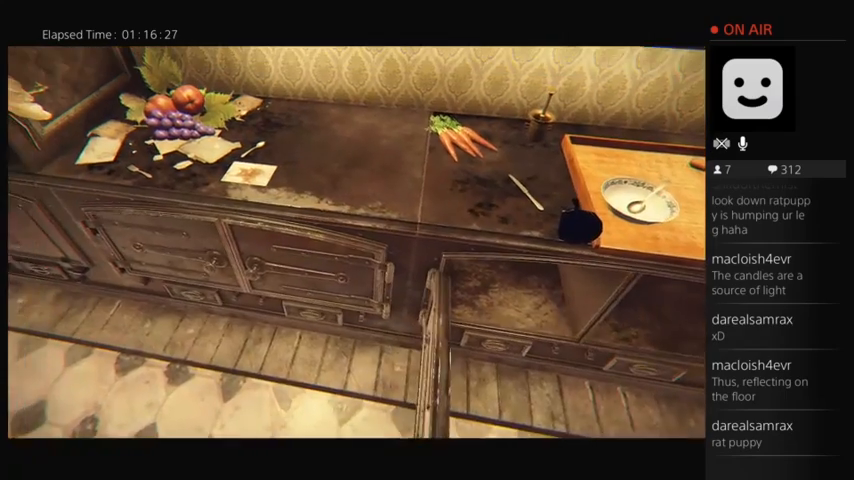